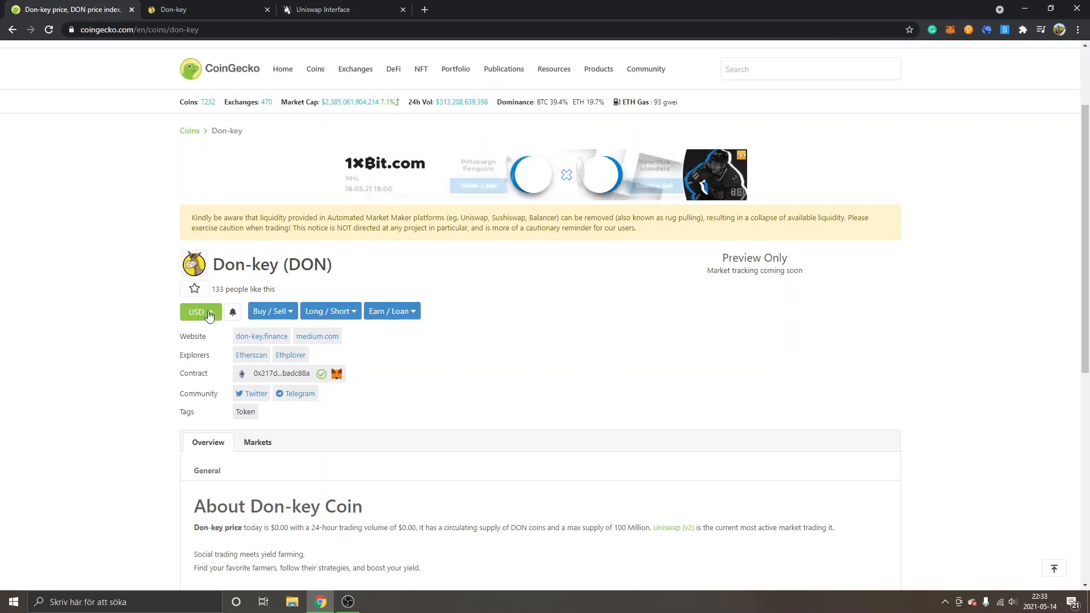
pyautogui.moveTo(122, 301)
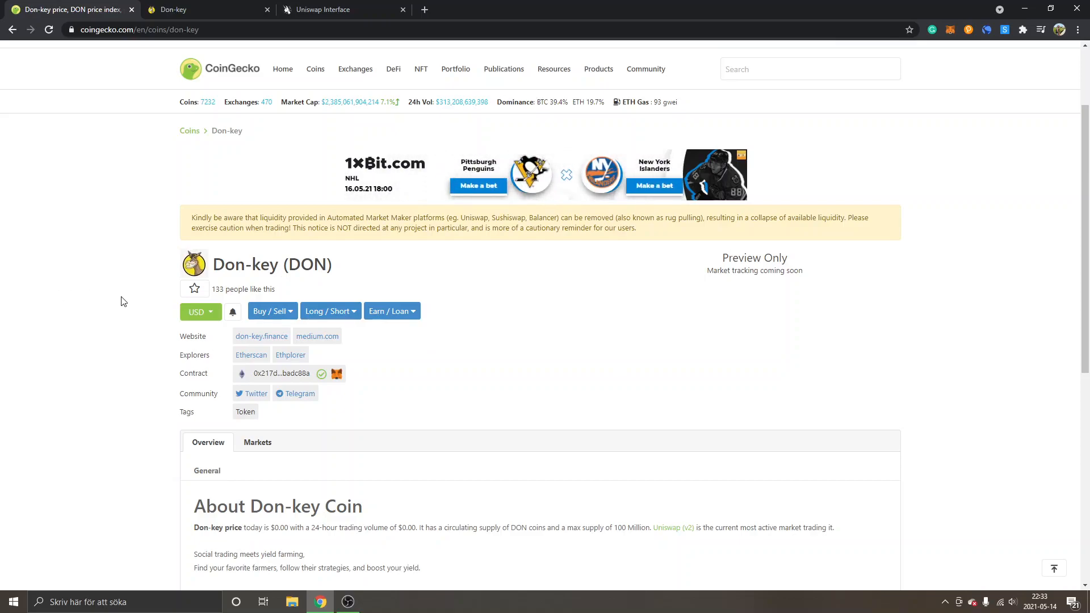
pyautogui.moveTo(99, 300)
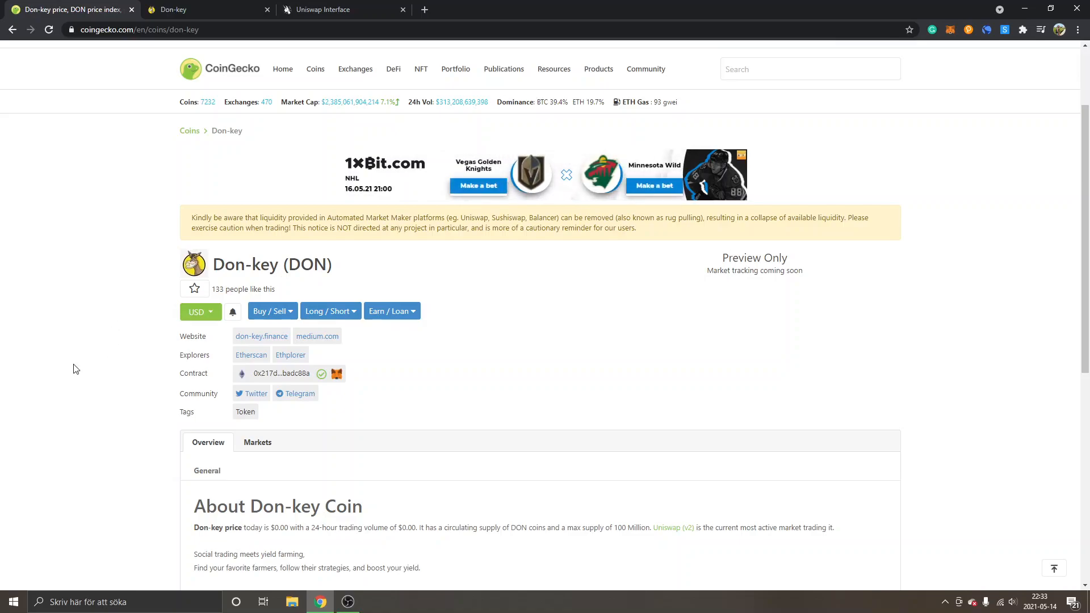
pyautogui.moveTo(449, 359)
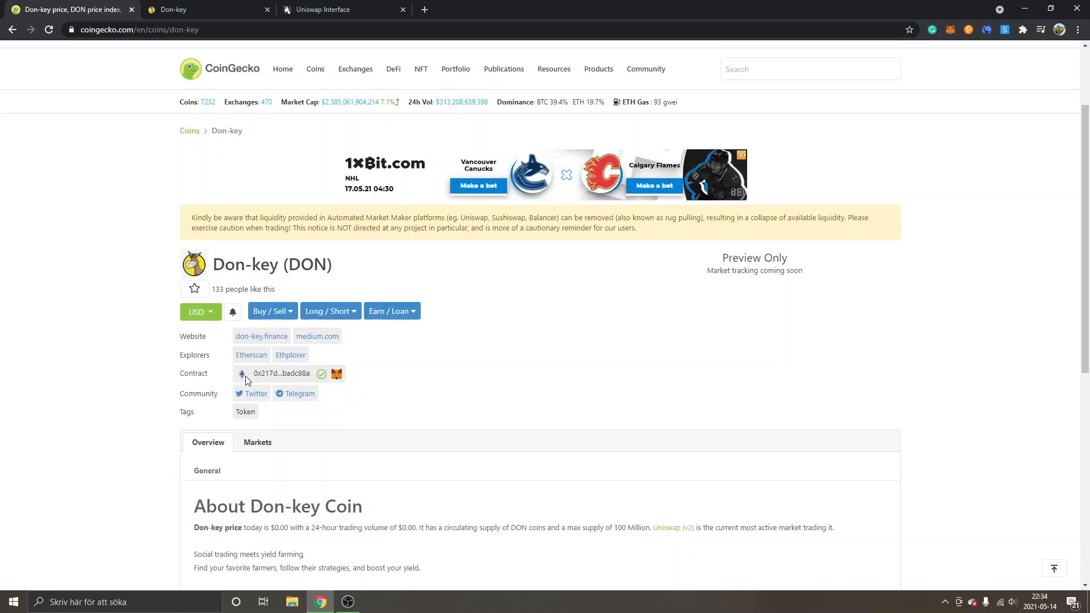
pyautogui.moveTo(279, 374)
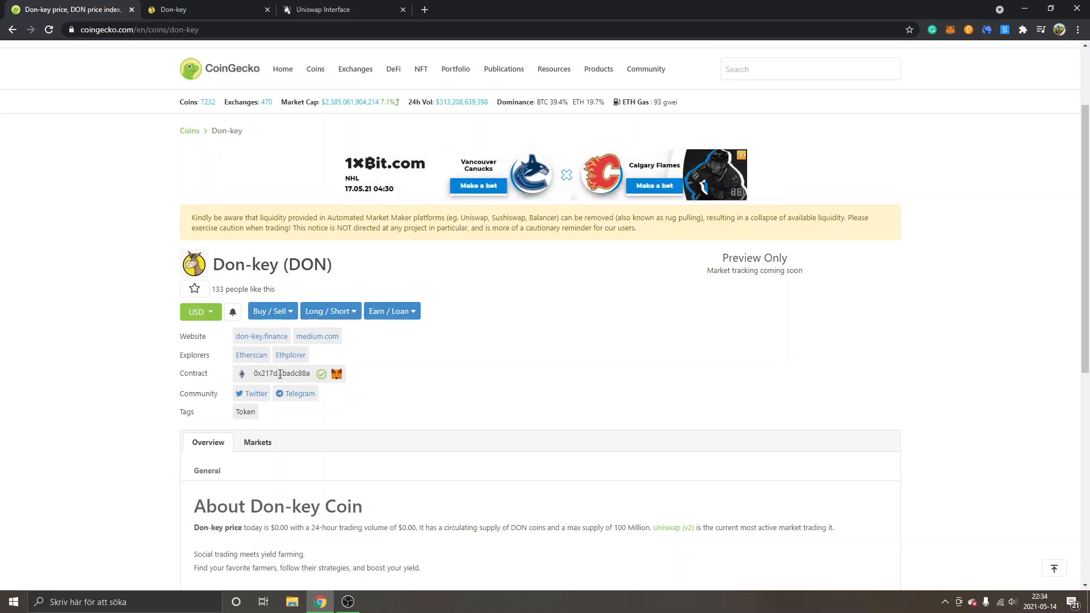
pyautogui.moveTo(320, 374)
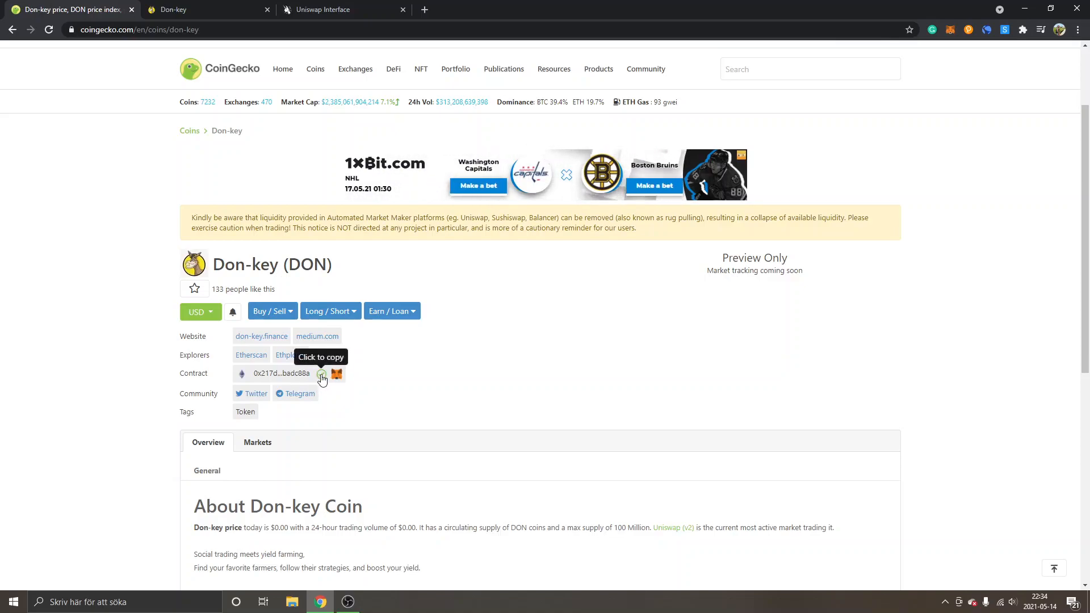
# Copy the Don-key contract address, then switch to the Uniswap swap page selling ETH.
pyautogui.click(321, 374)
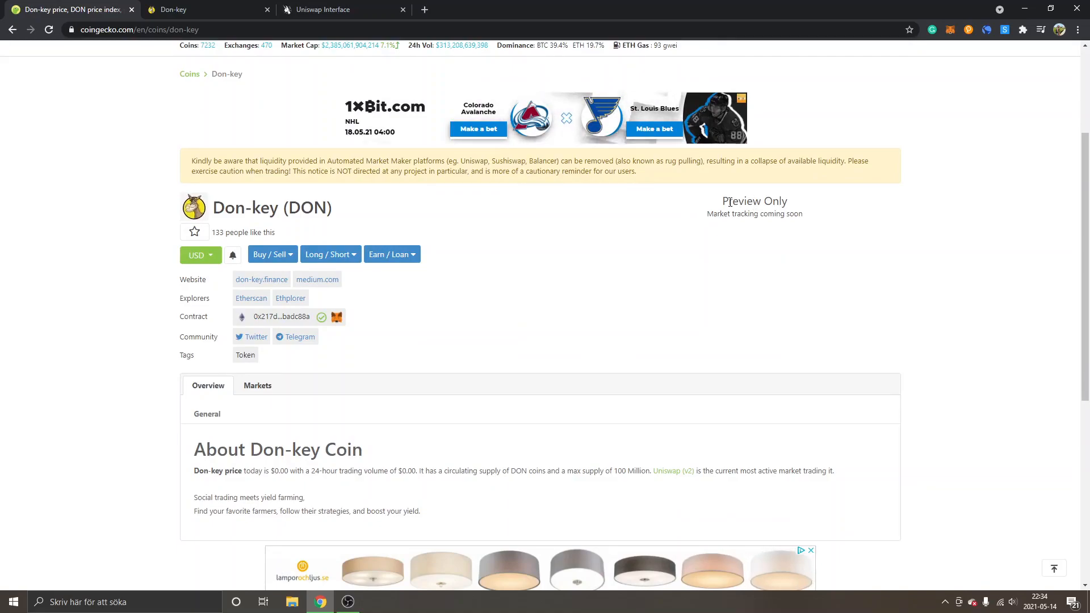
pyautogui.moveTo(813, 212)
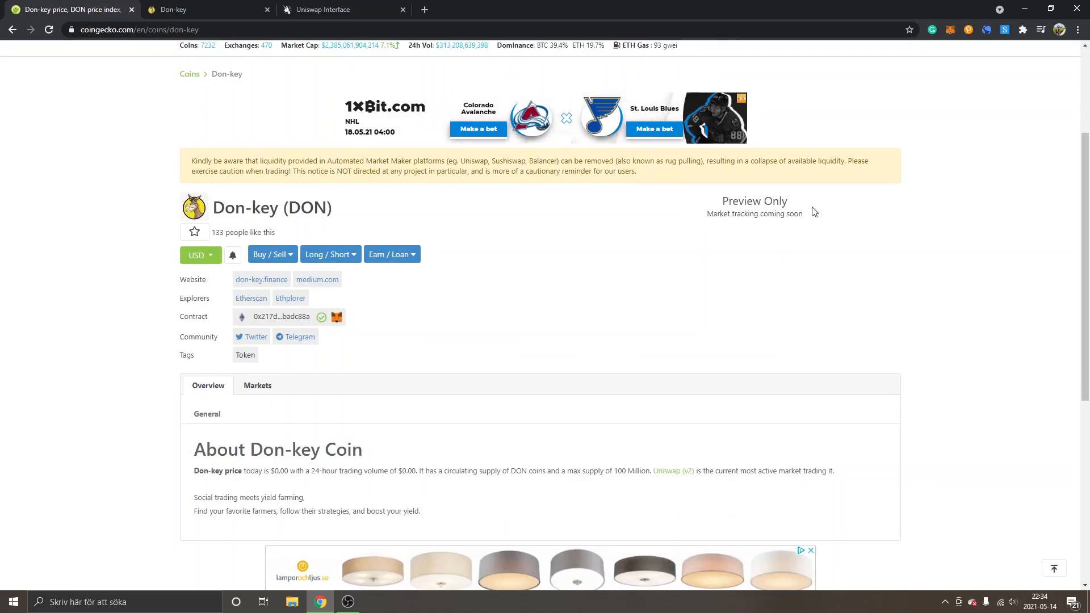
pyautogui.scroll(-3)
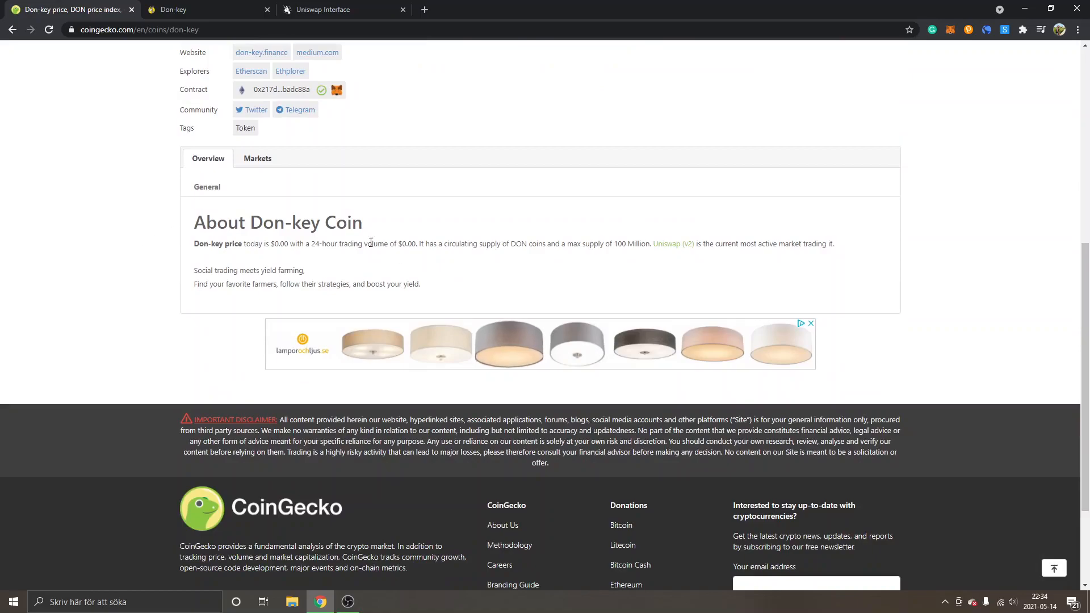
pyautogui.scroll(3)
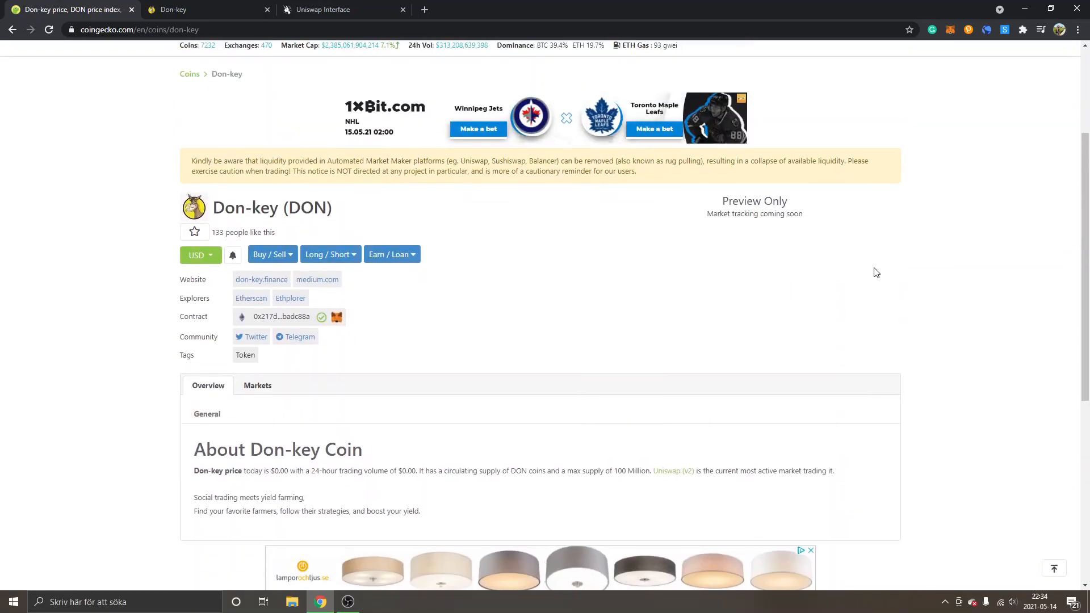
pyautogui.scroll(3)
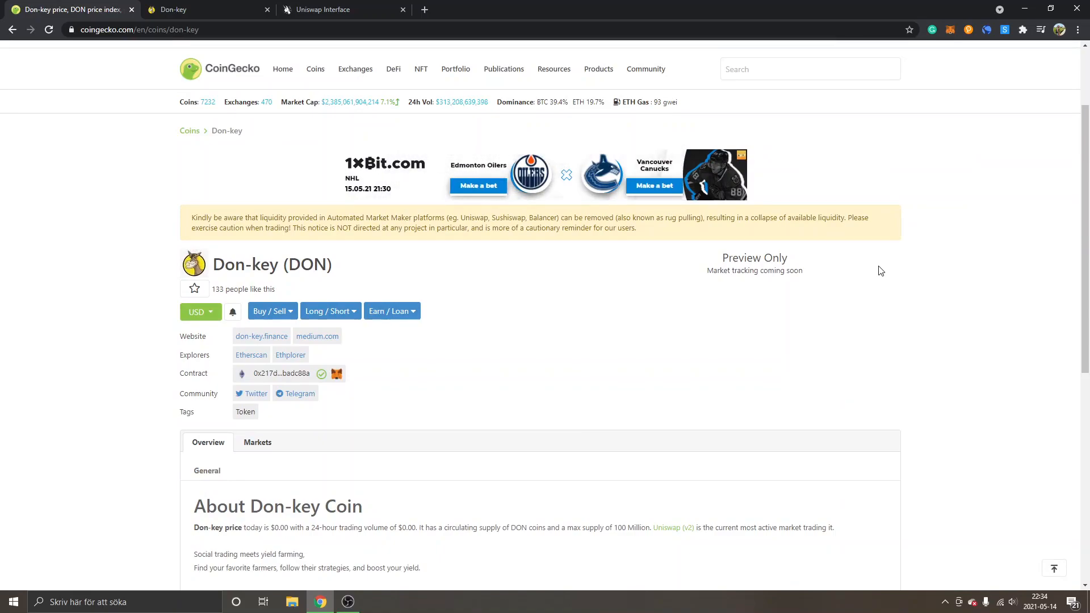
pyautogui.moveTo(294, 374)
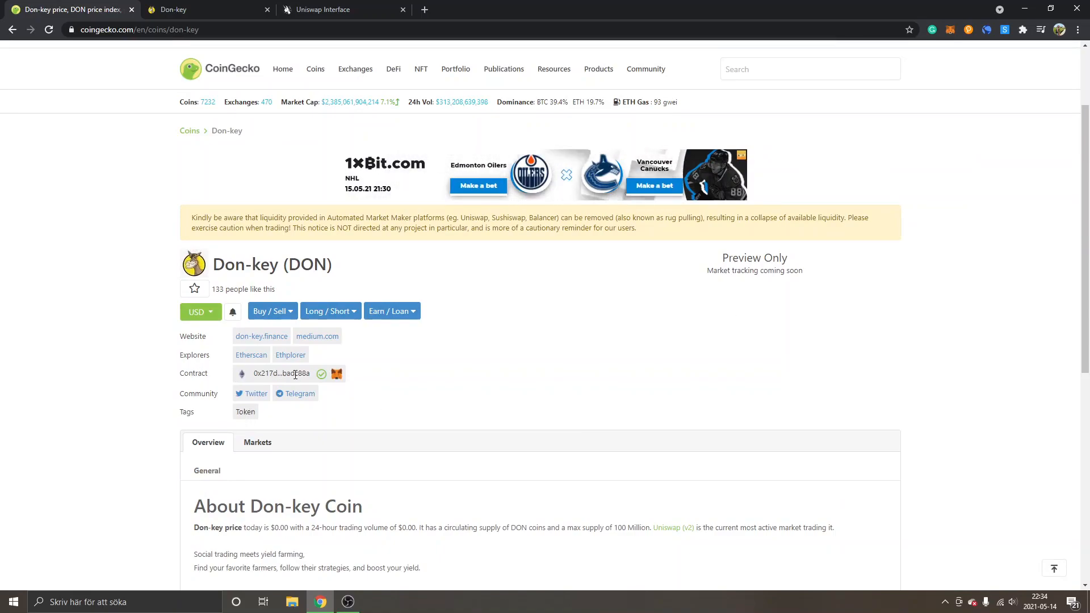
pyautogui.moveTo(415, 369)
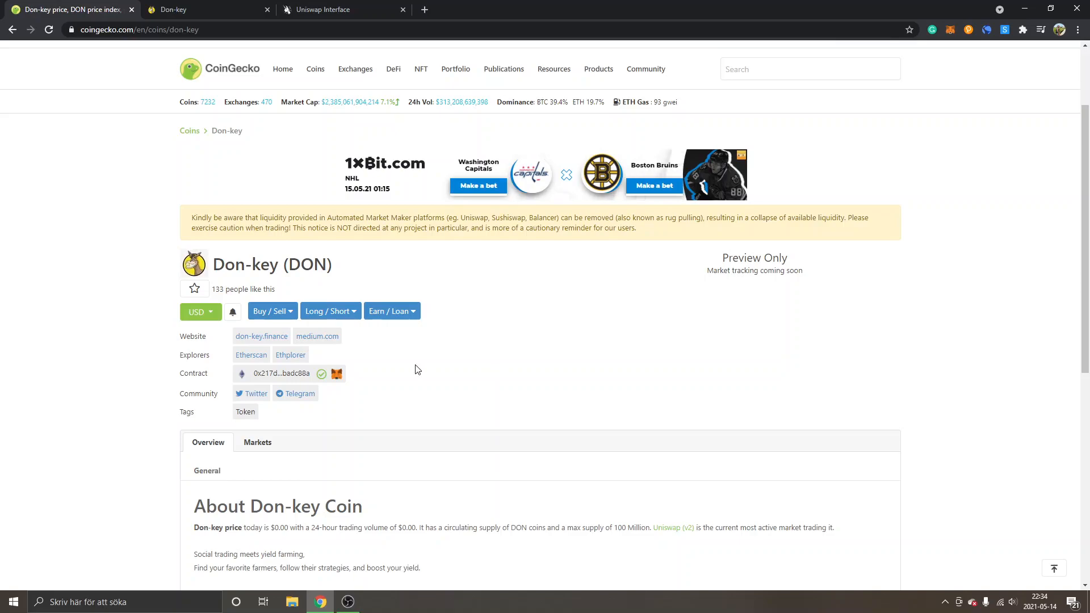
pyautogui.moveTo(337, 374)
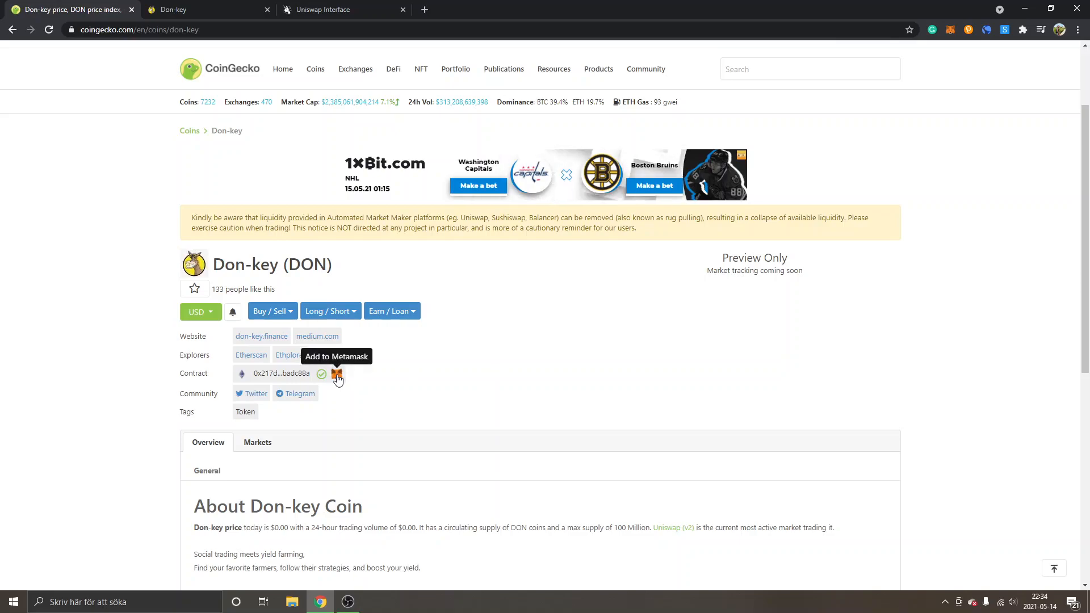
pyautogui.moveTo(1014, 237)
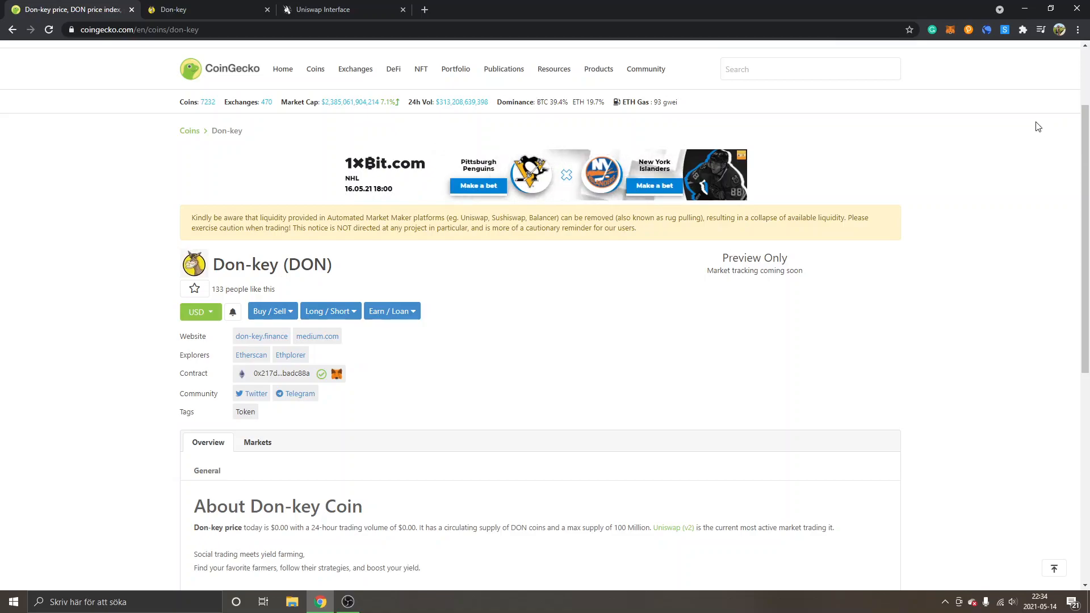
pyautogui.moveTo(994, 106)
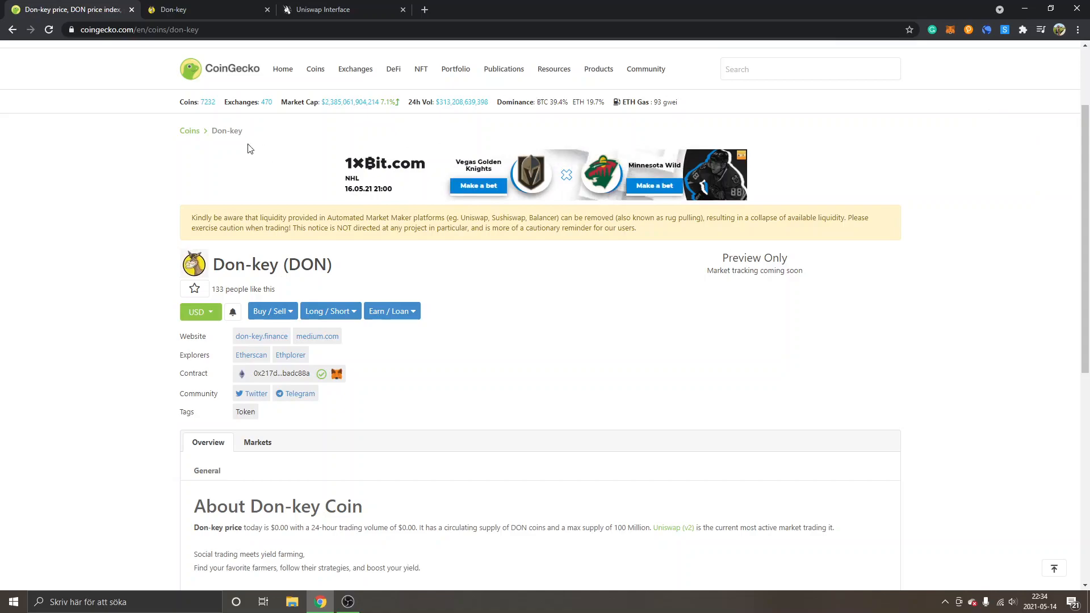
pyautogui.click(340, 9)
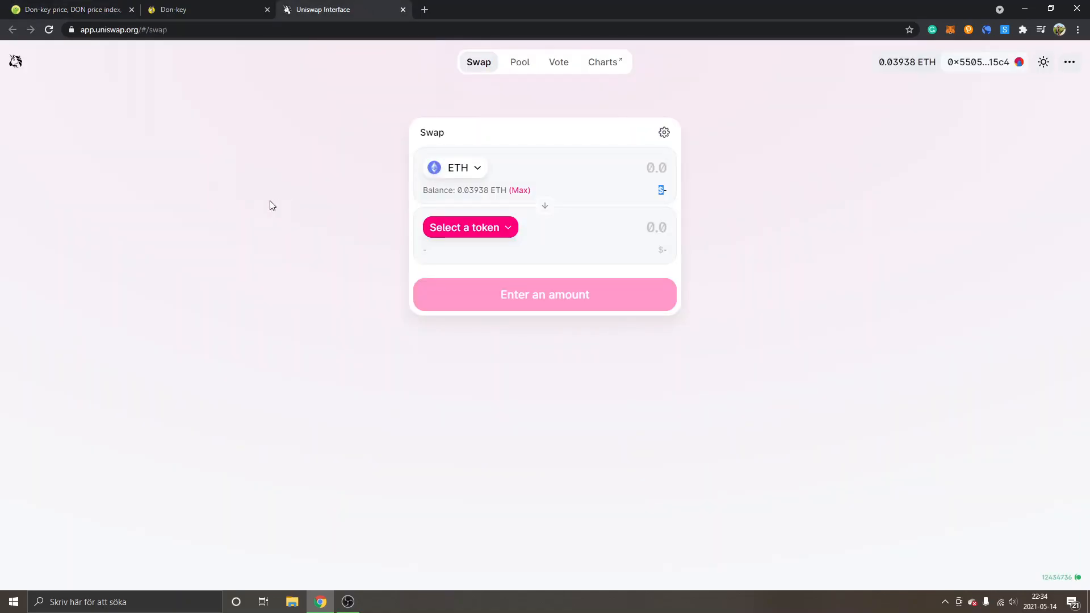
pyautogui.moveTo(501, 236)
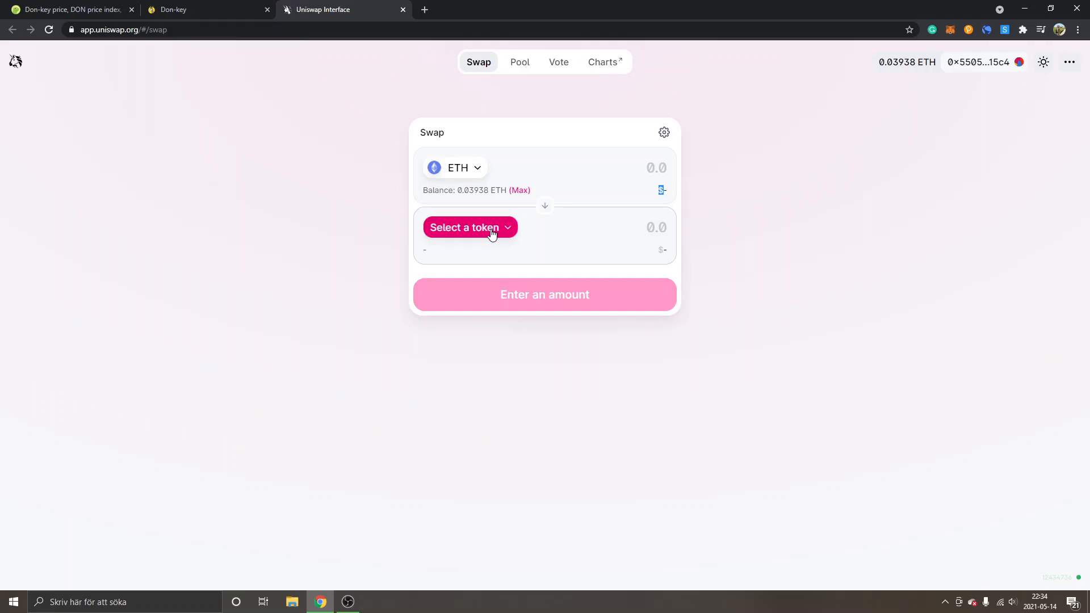
pyautogui.moveTo(804, 131)
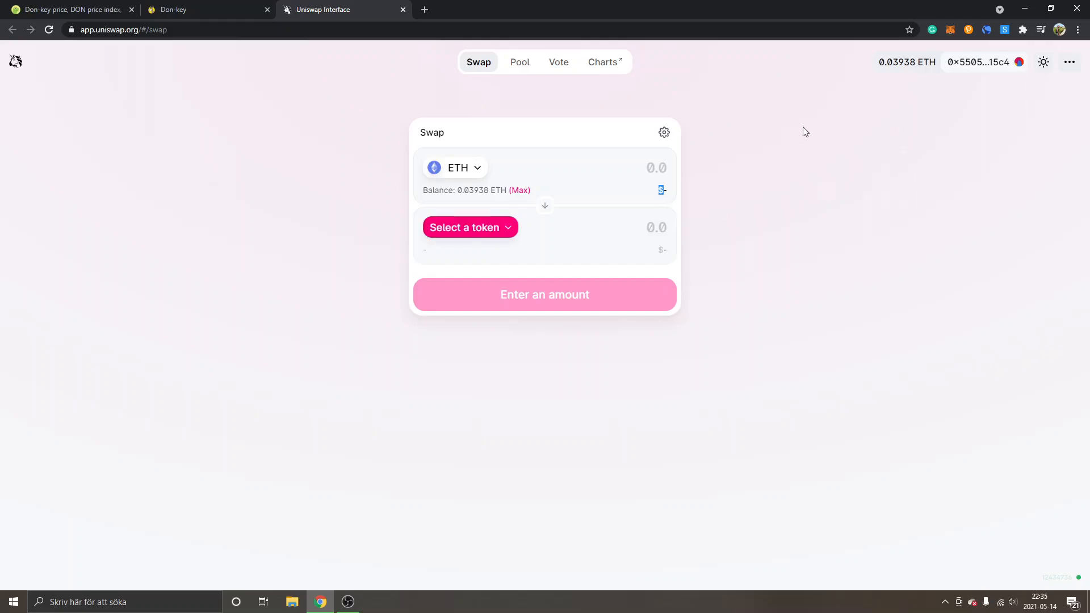
pyautogui.moveTo(445, 137)
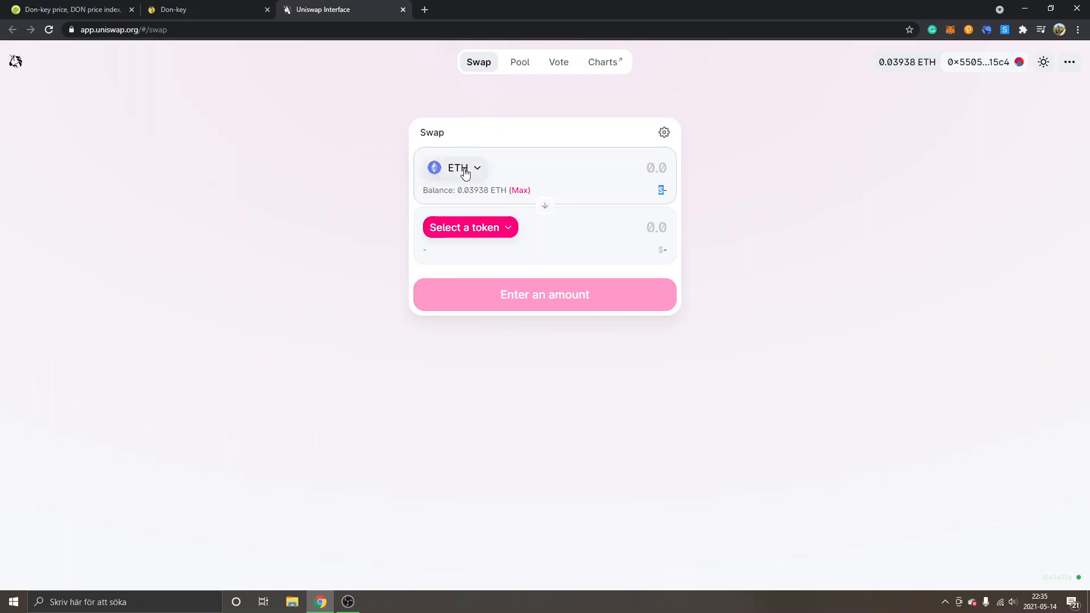
pyautogui.moveTo(470, 228)
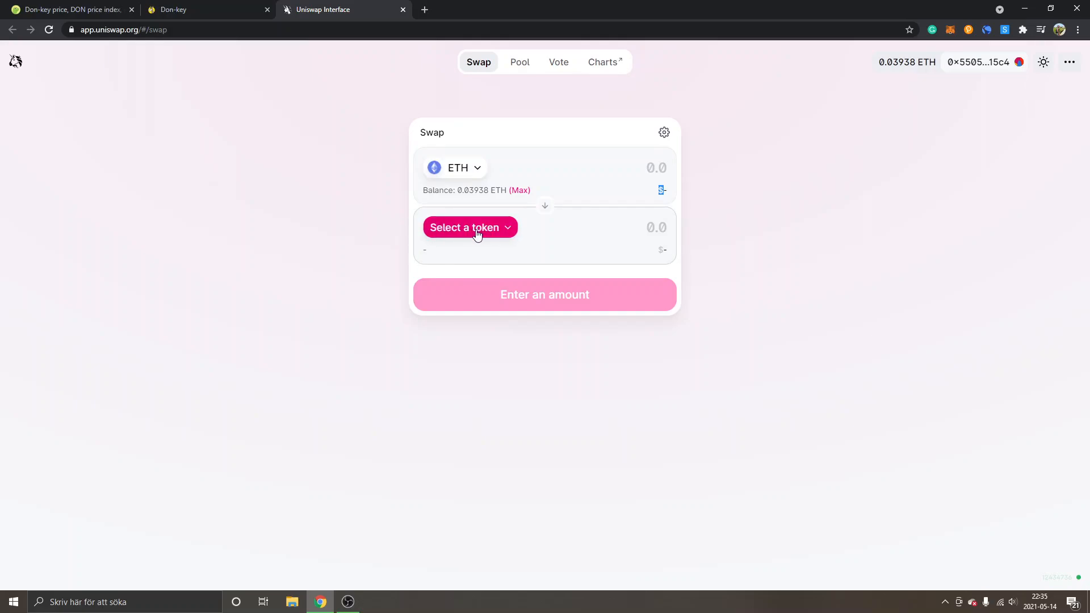
# Search the receive-token list for contract address 161a42369A266F1Fb754EB5d3EBadc88a to find Donkey.
pyautogui.click(469, 228)
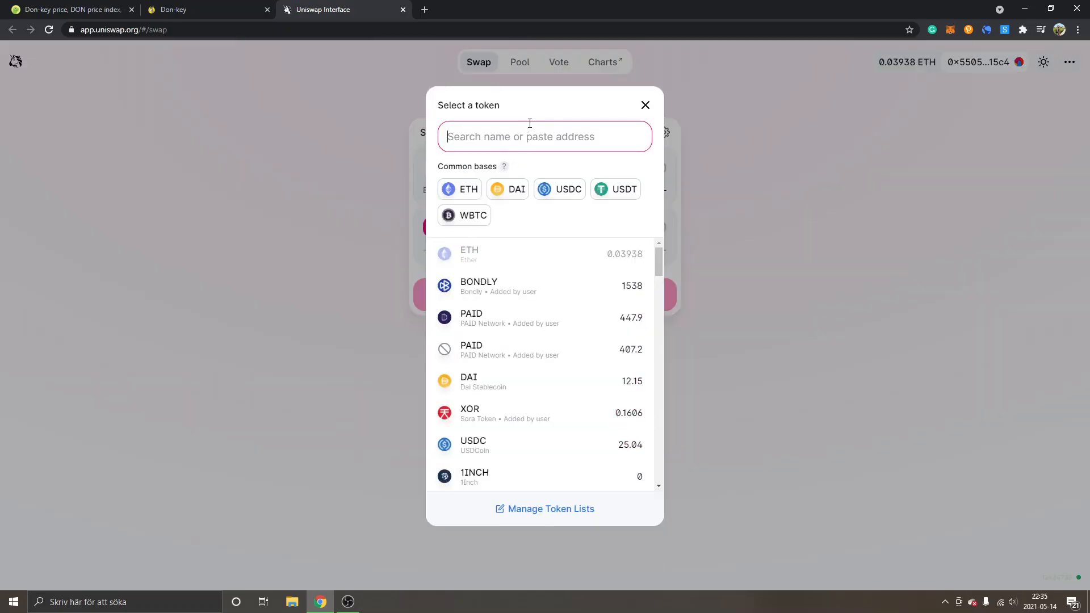
pyautogui.moveTo(542, 105)
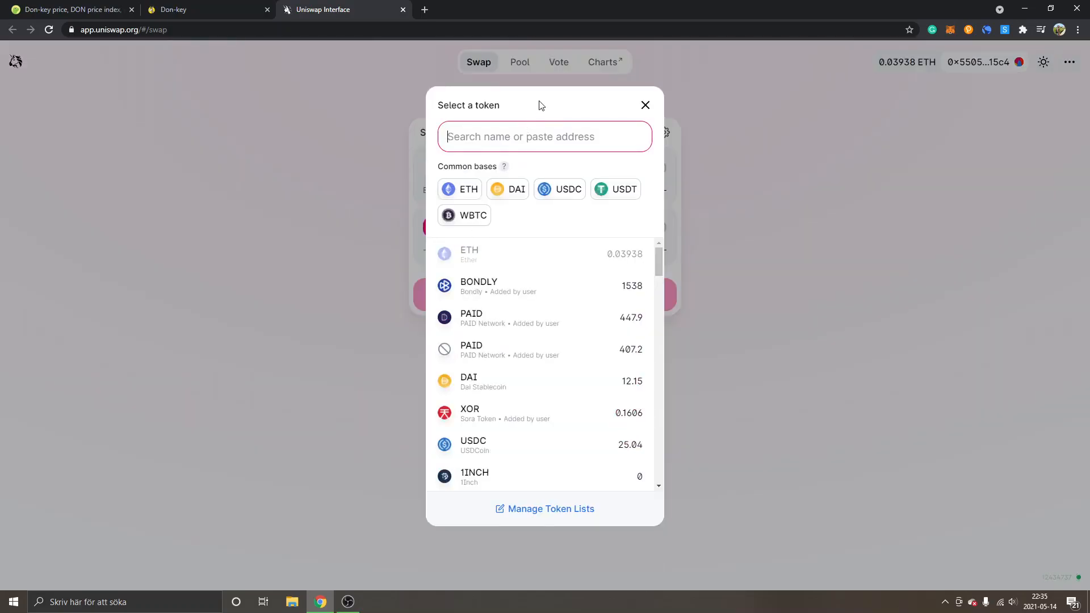
pyautogui.write('161a42369A266F1Fb754EB5d3EBadc88a')
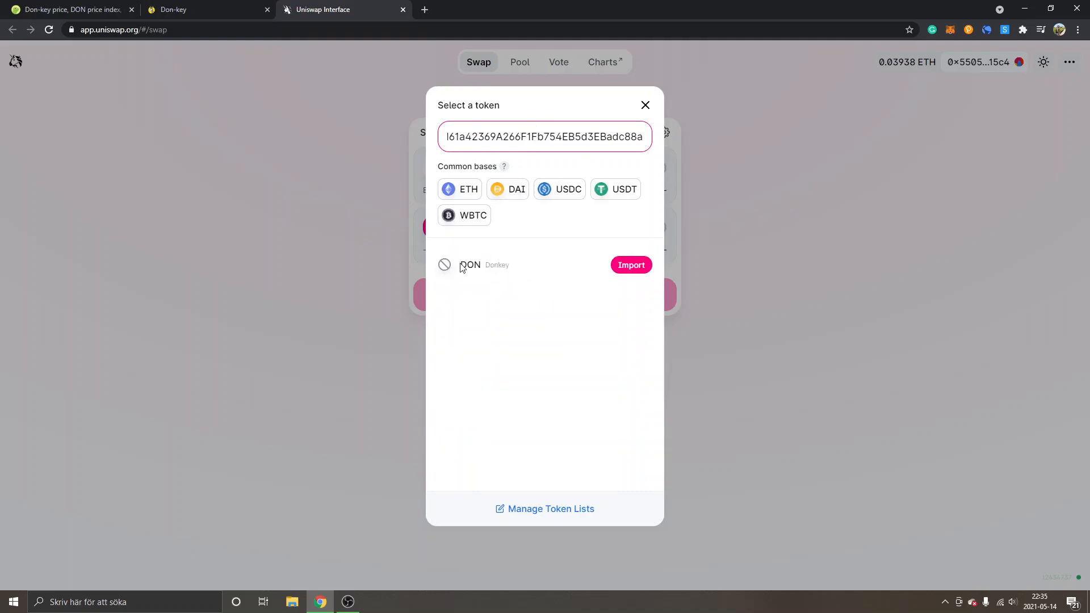
pyautogui.moveTo(623, 271)
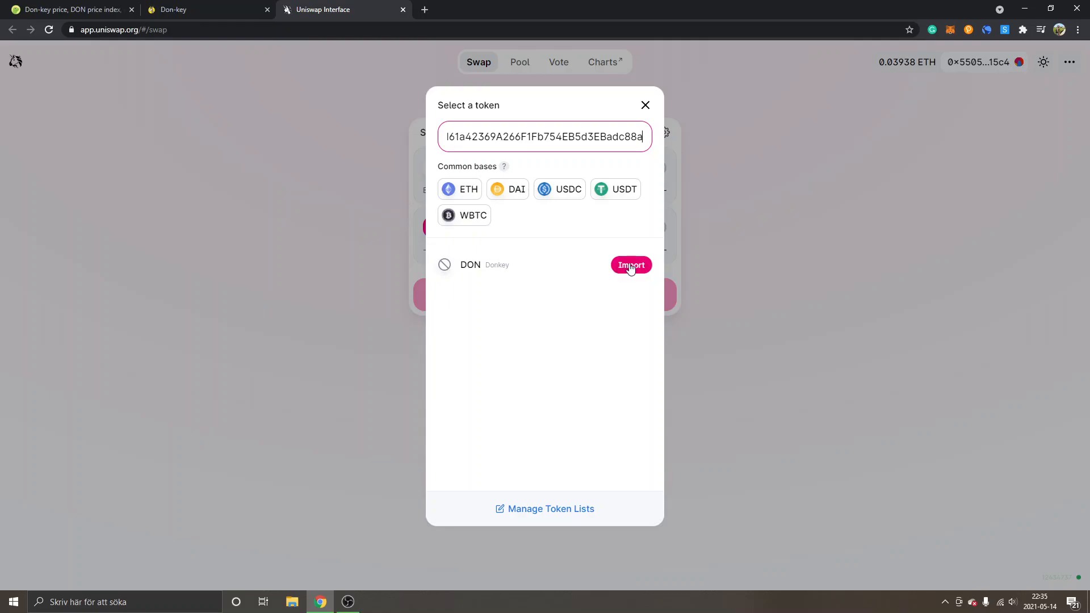
pyautogui.moveTo(622, 273)
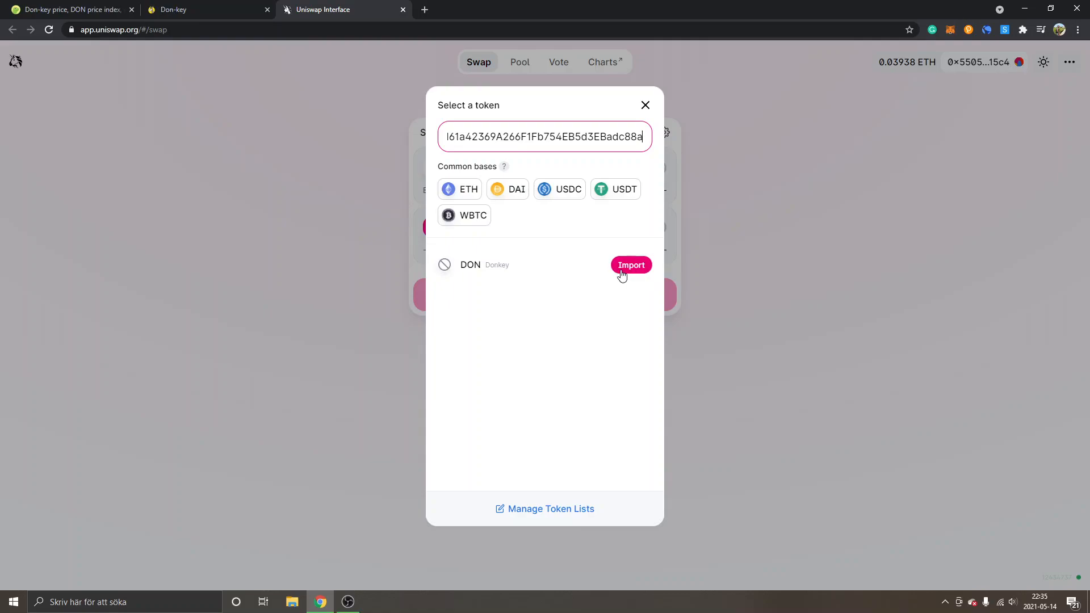
pyautogui.moveTo(582, 327)
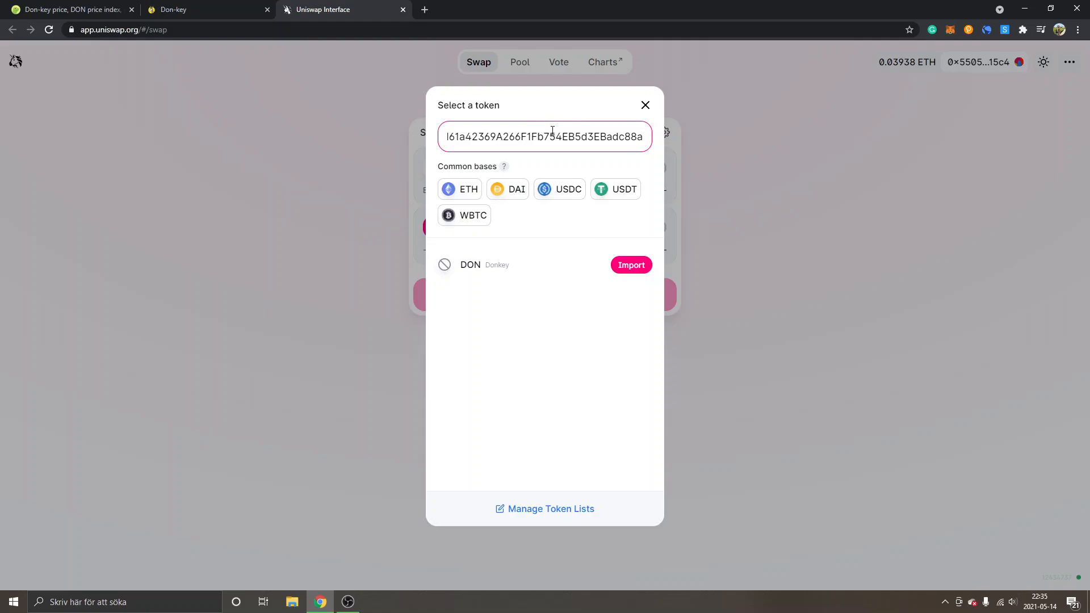
pyautogui.moveTo(576, 294)
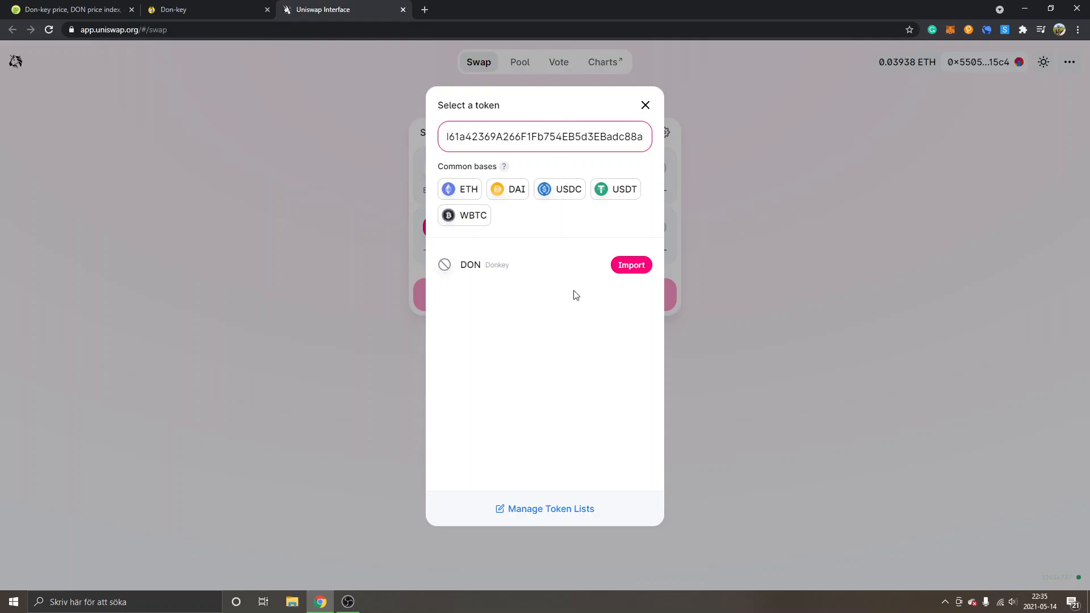
pyautogui.moveTo(592, 289)
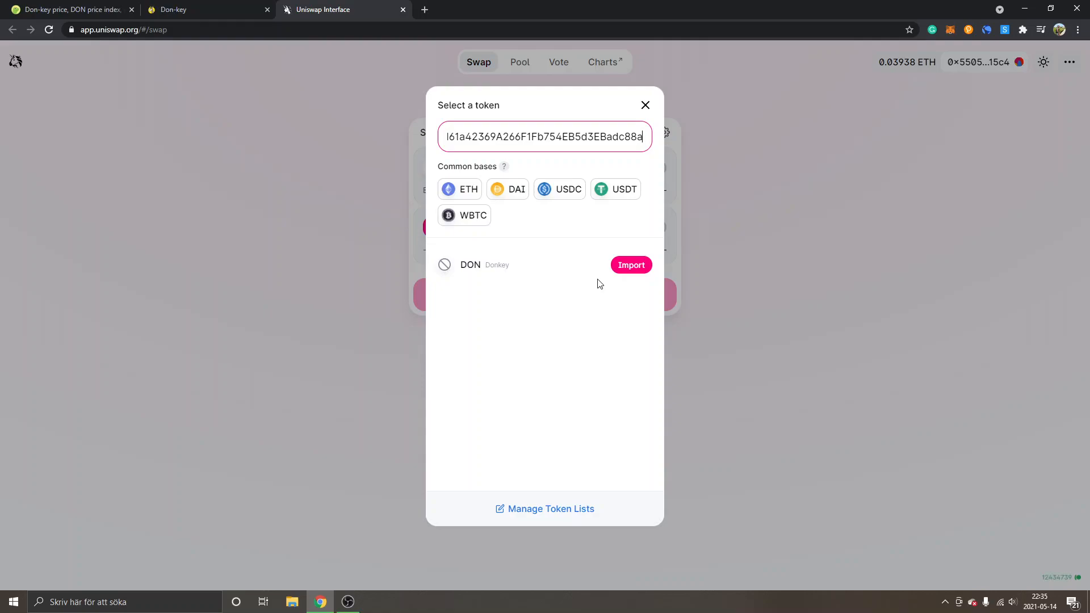
pyautogui.moveTo(573, 300)
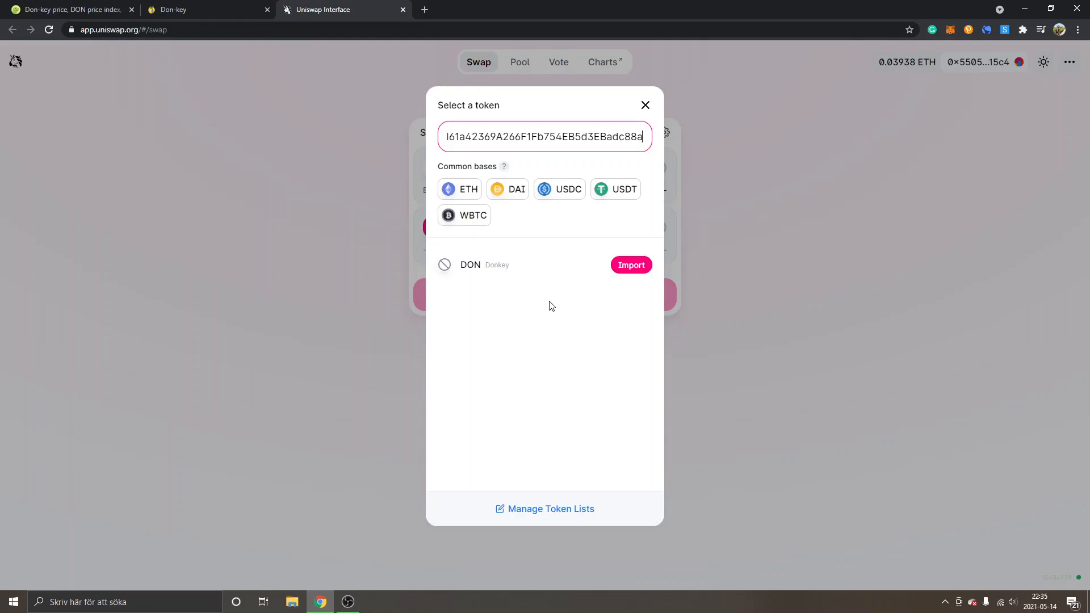
pyautogui.moveTo(629, 269)
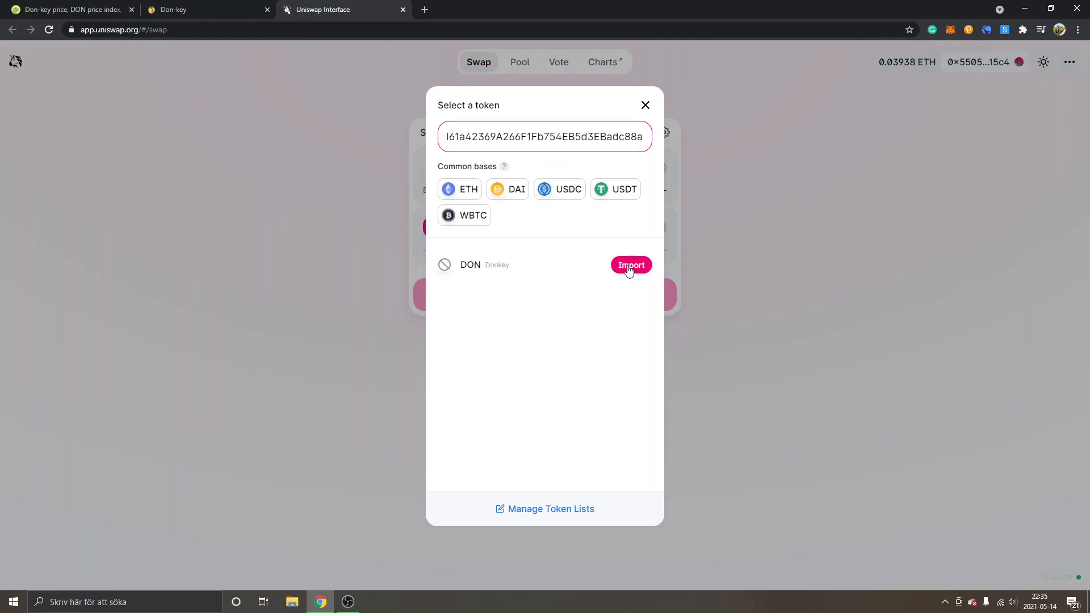
# Start importing DON Donkey from the search results to raise the unknown-source warning.
pyautogui.click(630, 265)
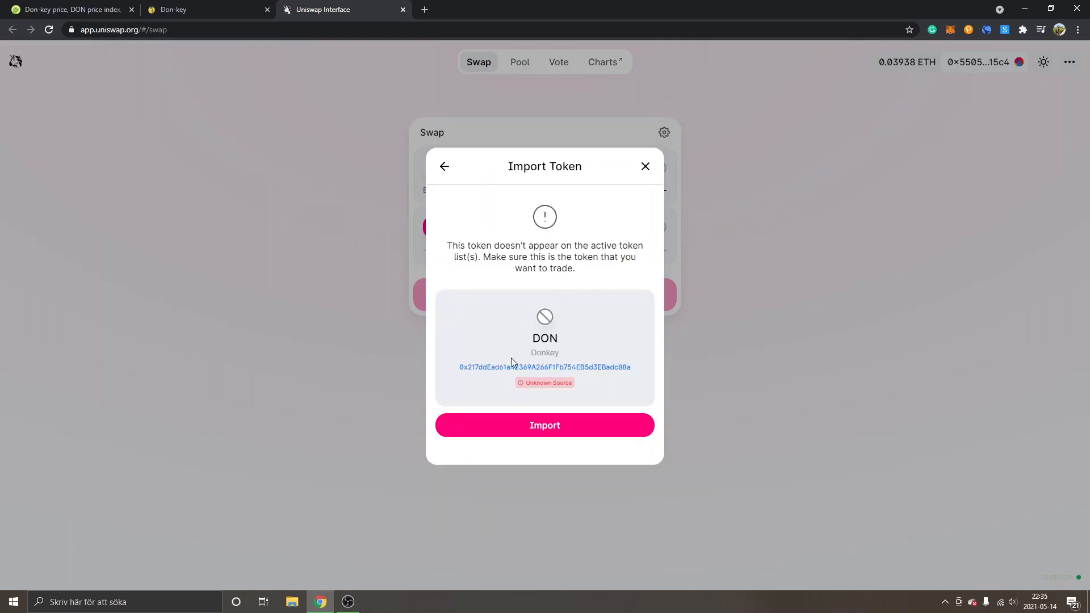
pyautogui.moveTo(536, 387)
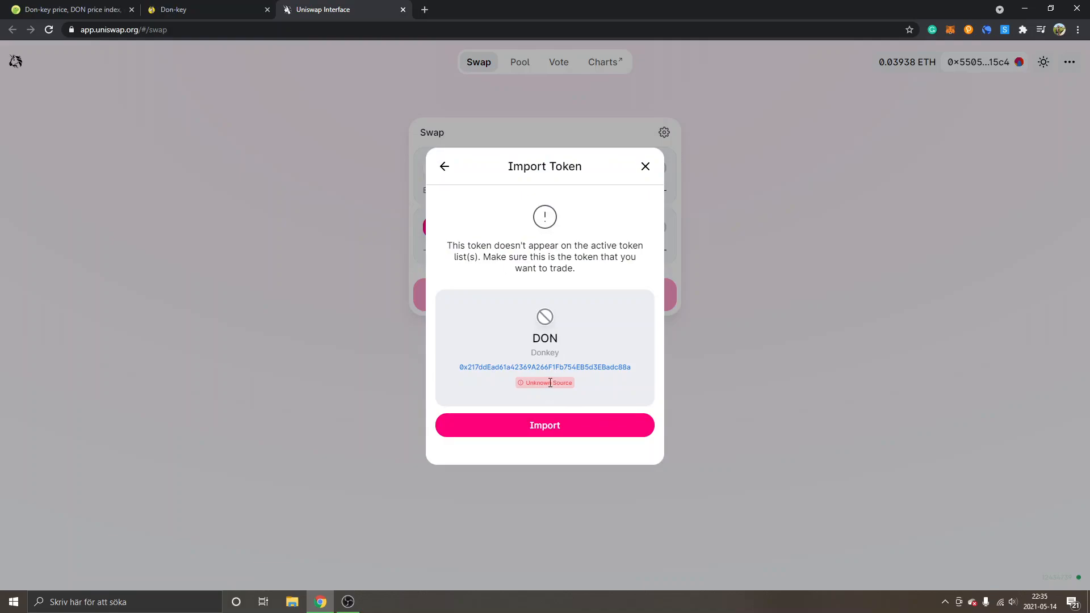
pyautogui.moveTo(561, 383)
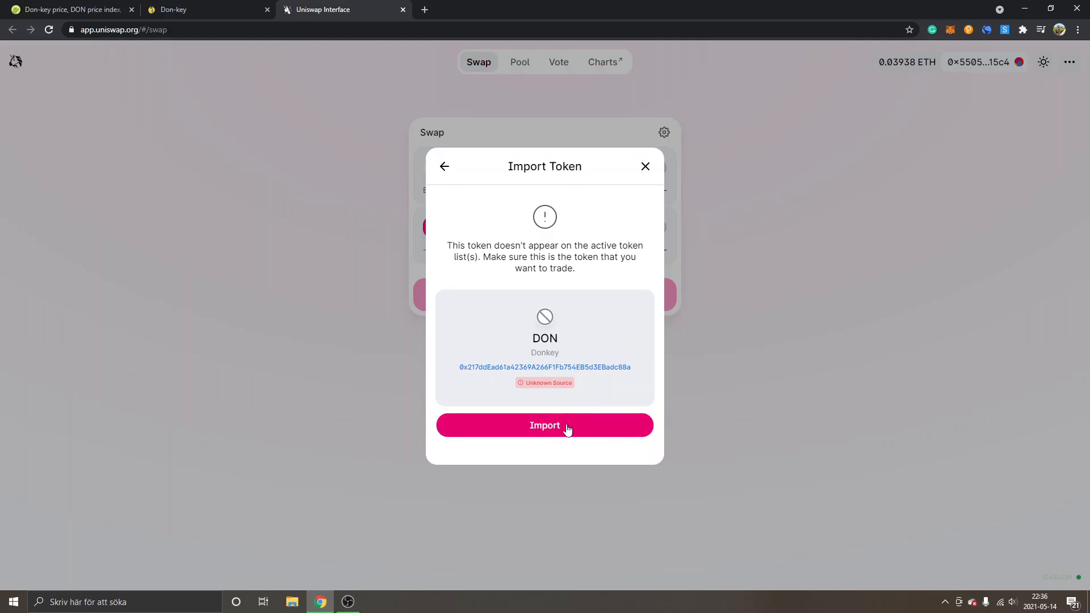
# Confirm the DON Donkey import so it becomes the receive token for the 0.01 ETH swap.
pyautogui.click(545, 425)
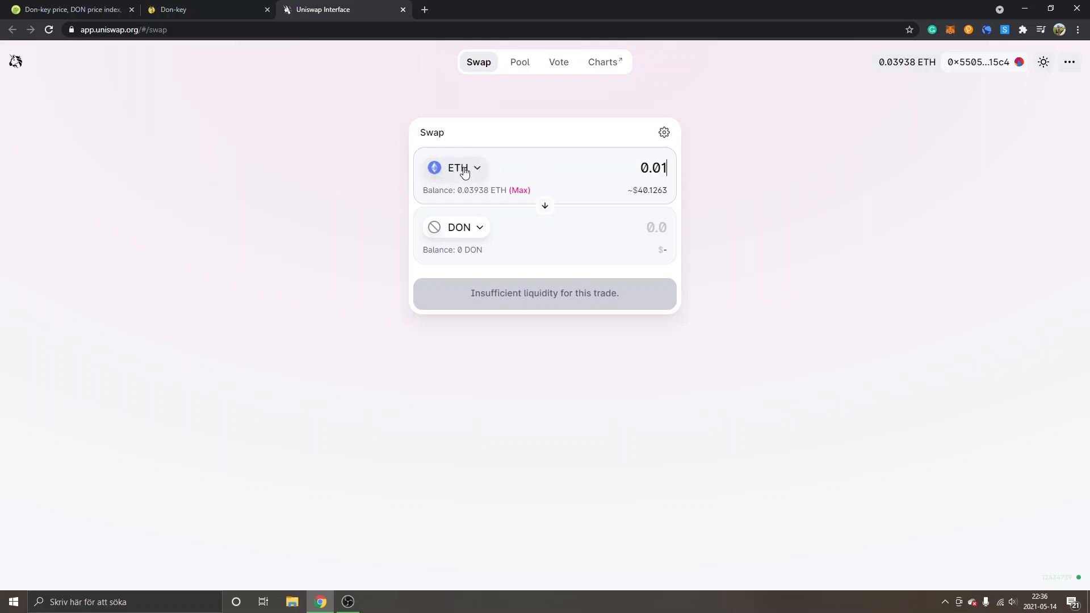
pyautogui.moveTo(811, 201)
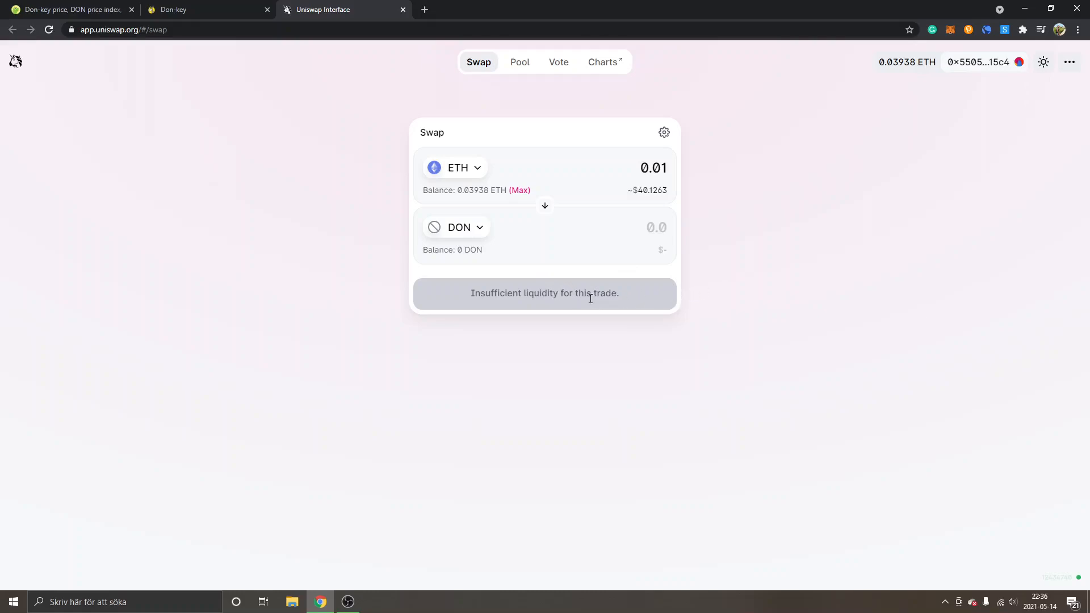
pyautogui.moveTo(598, 291)
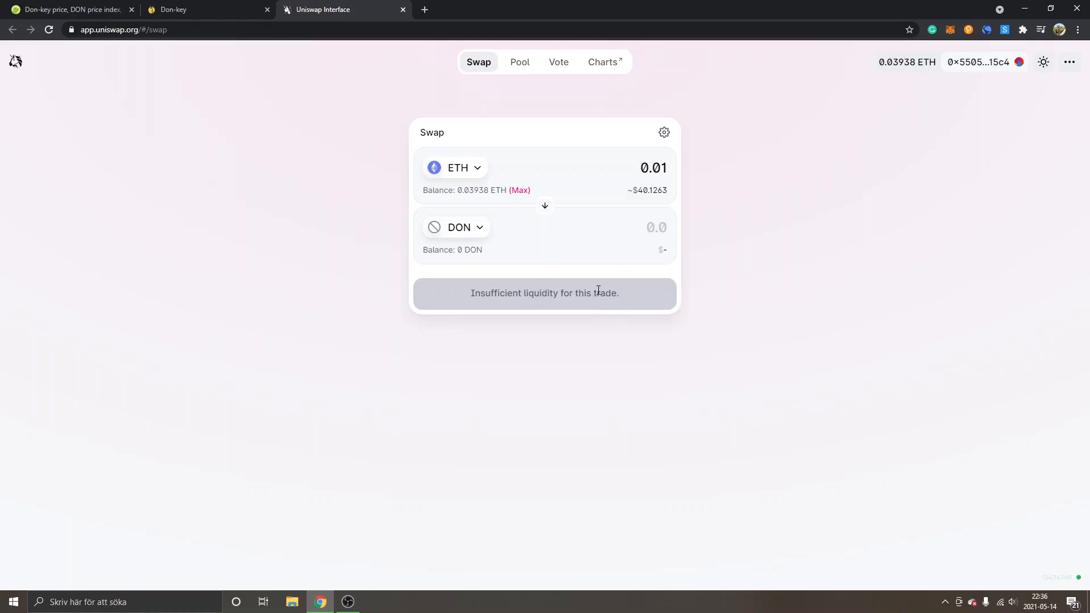
pyautogui.moveTo(644, 318)
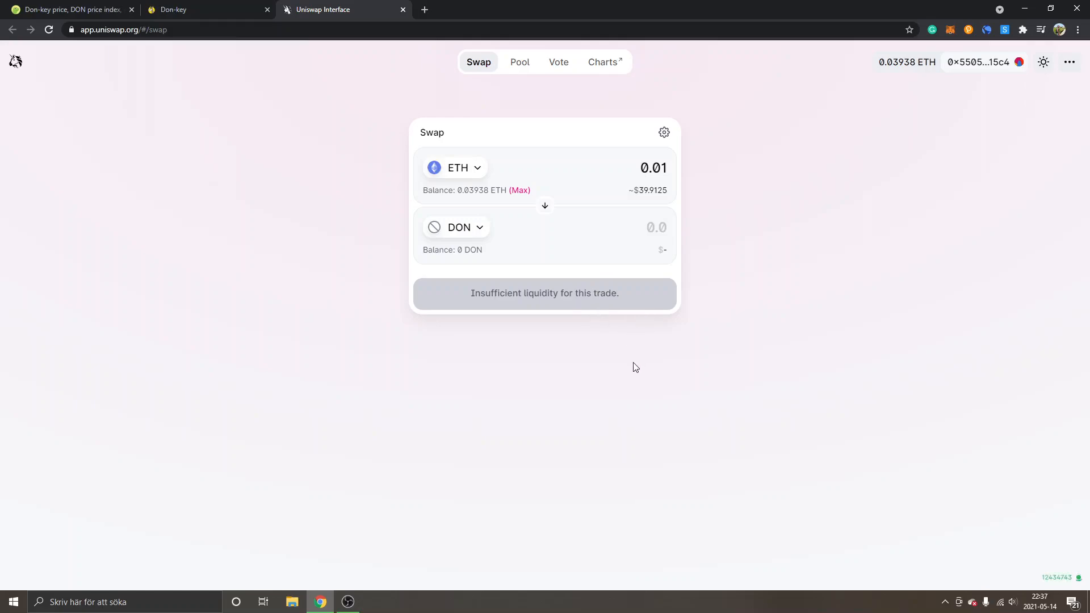
pyautogui.moveTo(870, 330)
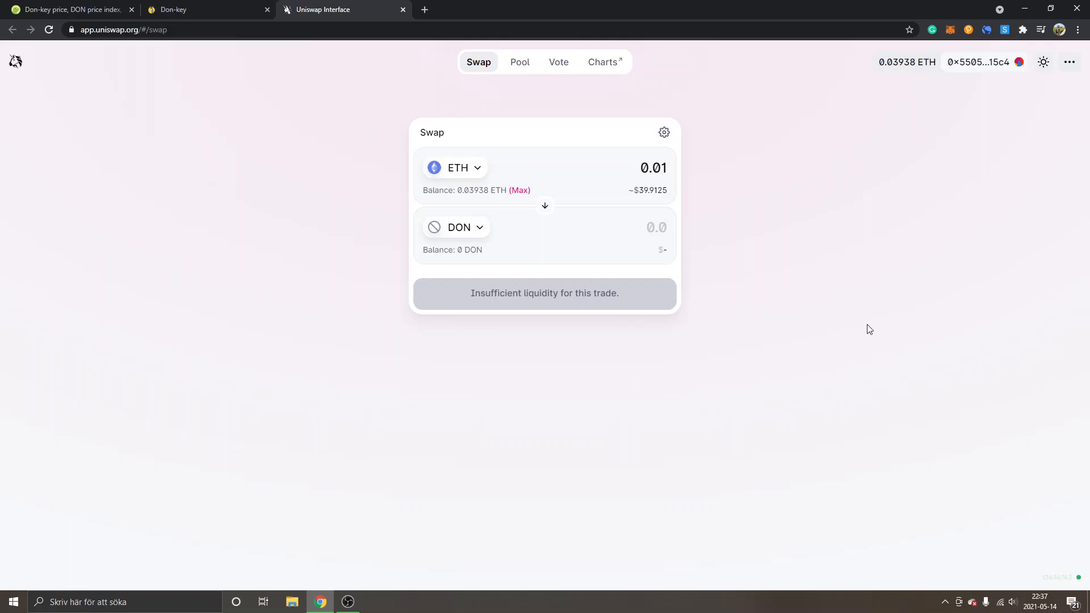
pyautogui.moveTo(906, 358)
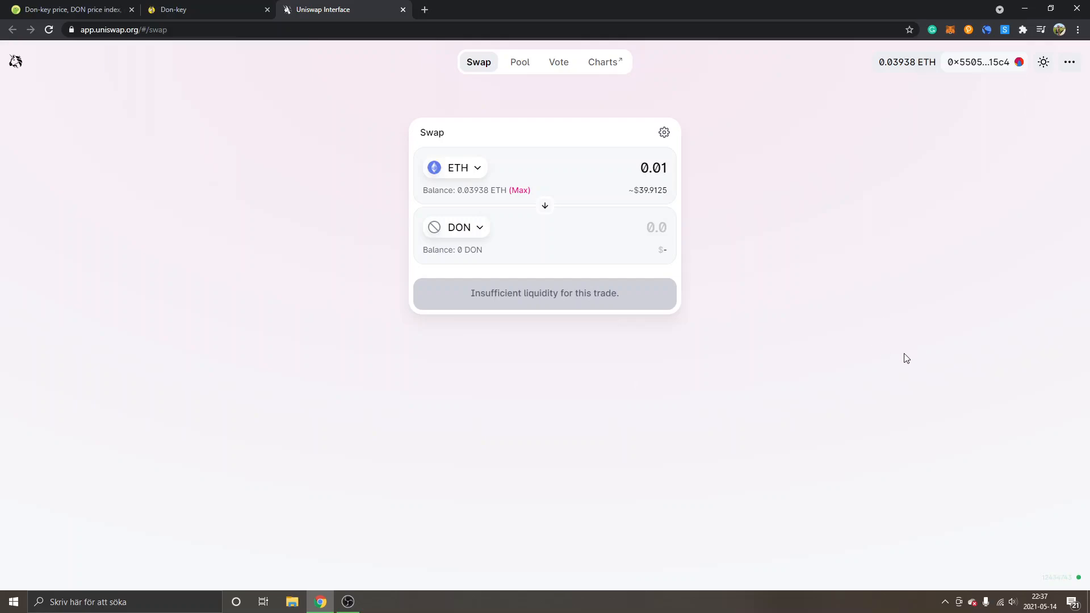
pyautogui.moveTo(951, 273)
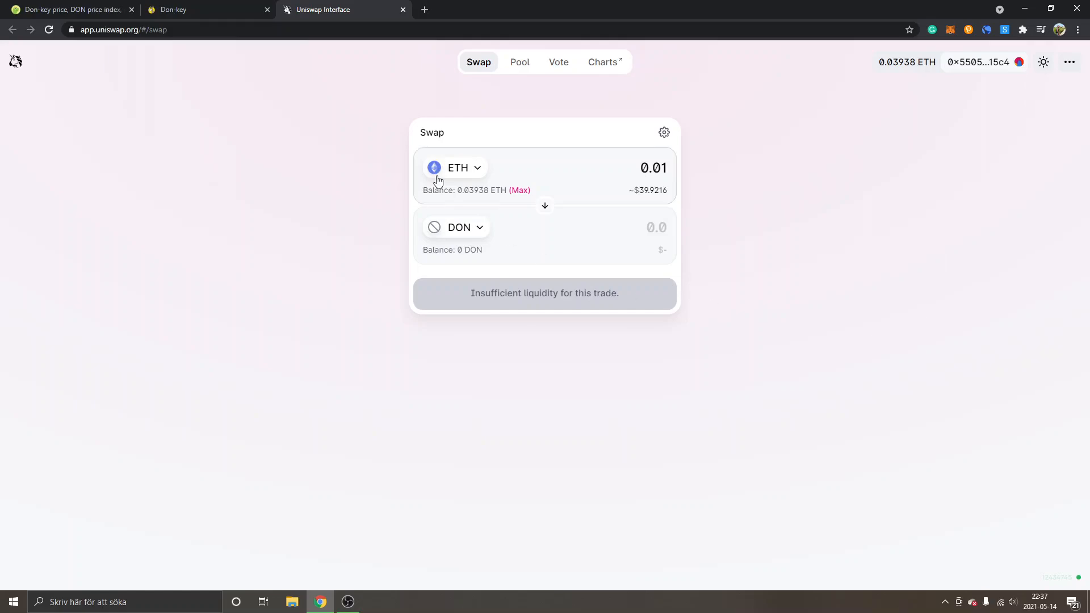
pyautogui.moveTo(655, 191)
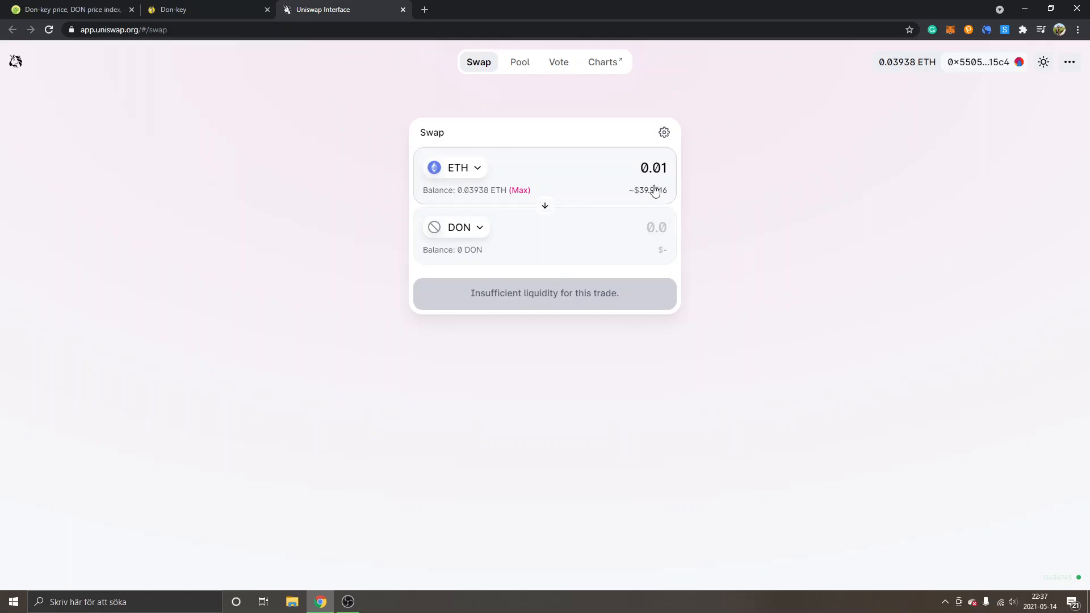
pyautogui.moveTo(686, 188)
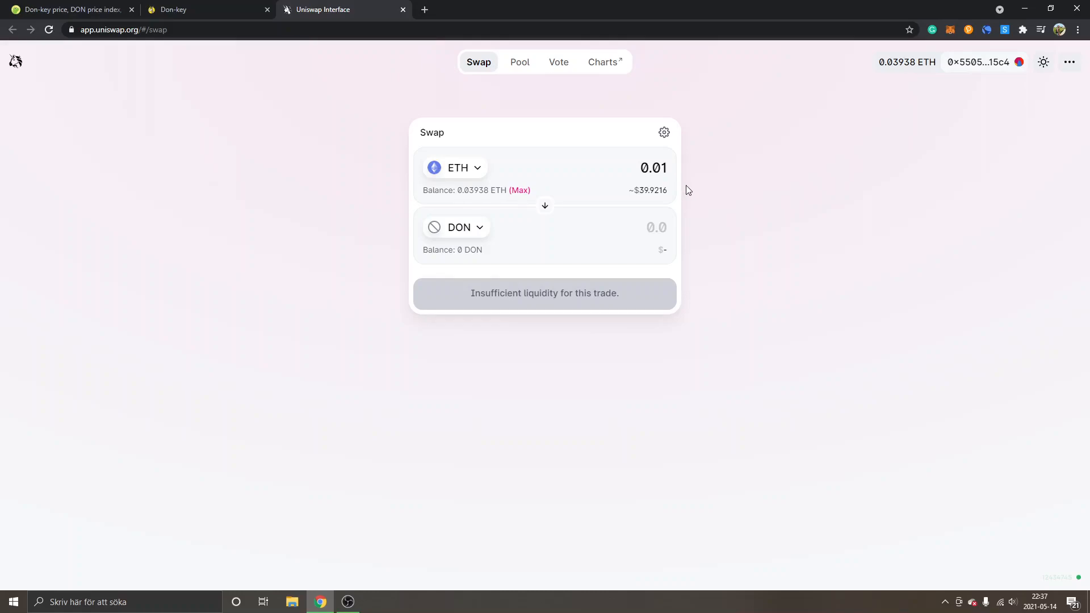
pyautogui.moveTo(783, 176)
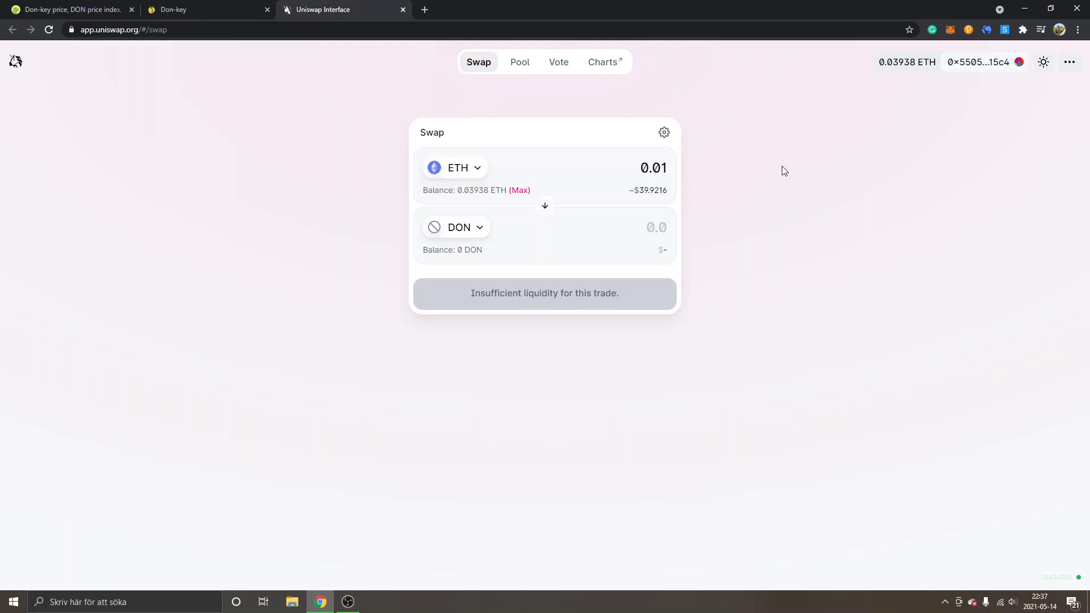
pyautogui.moveTo(358, 582)
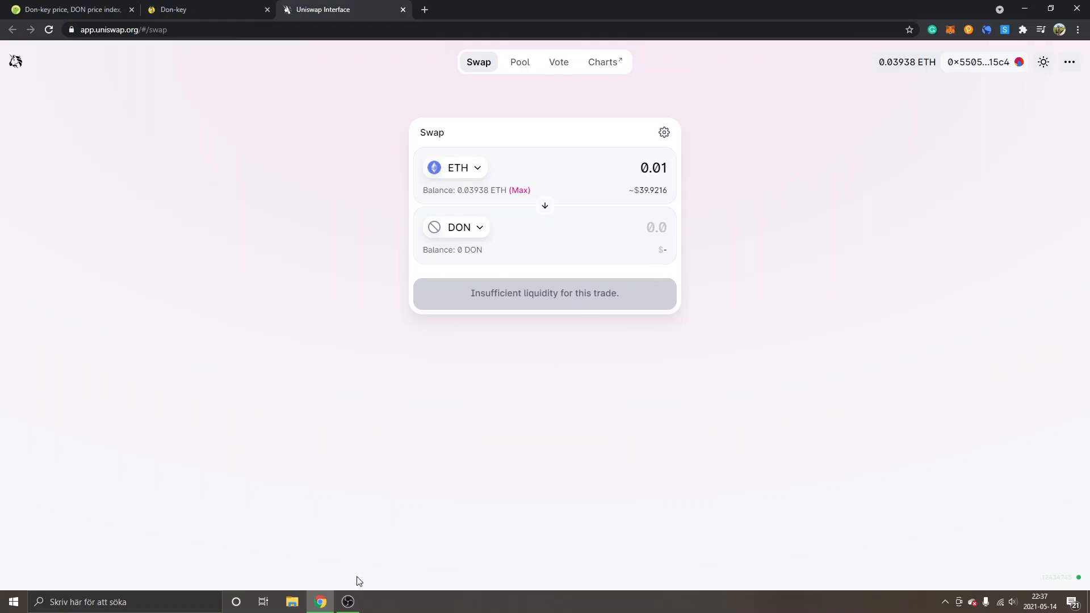